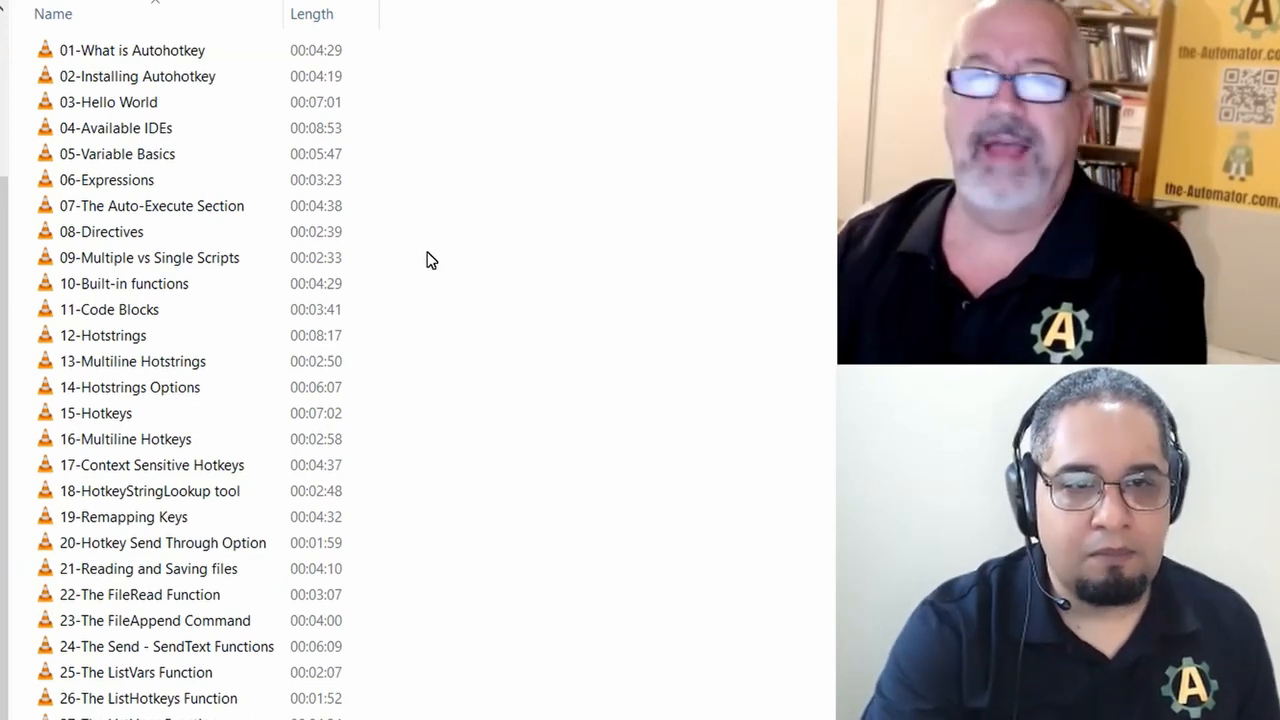
Scroll the properties Details to the combined video length of 03:55:58.
scroll(down, 3)
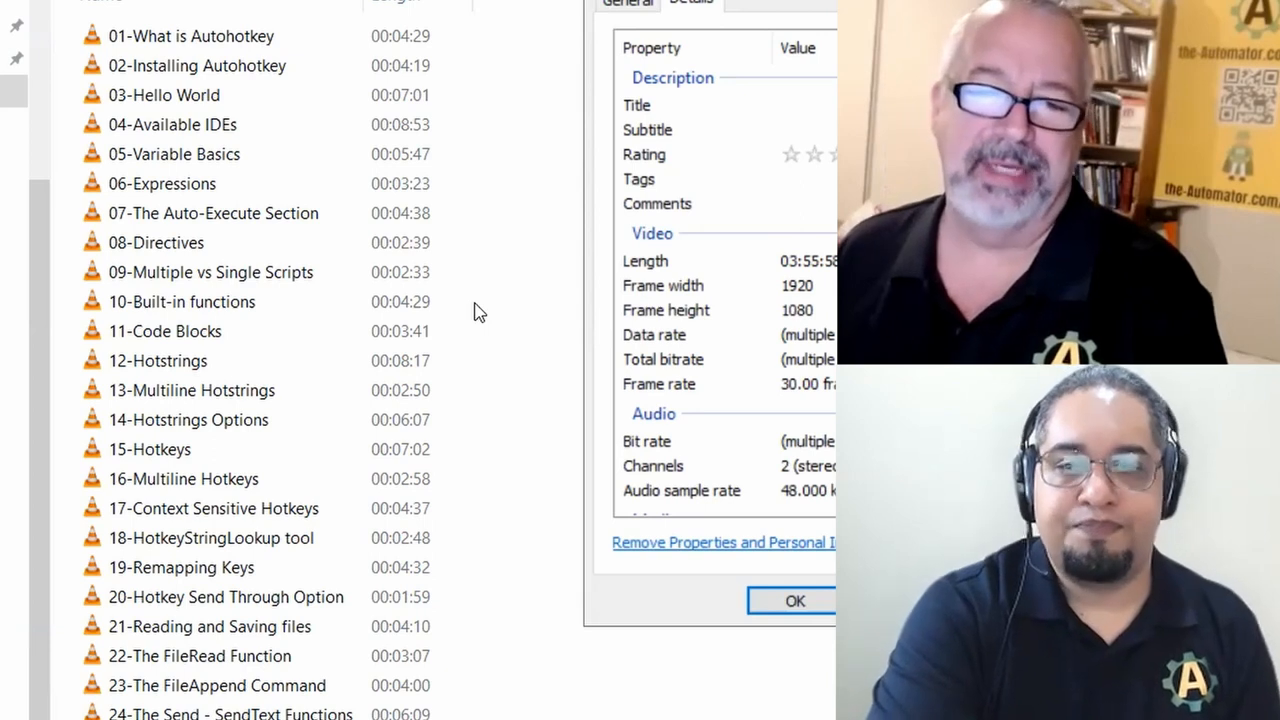
Scroll the course video list down to show lessons 12 through 35.
scroll(down, 3)
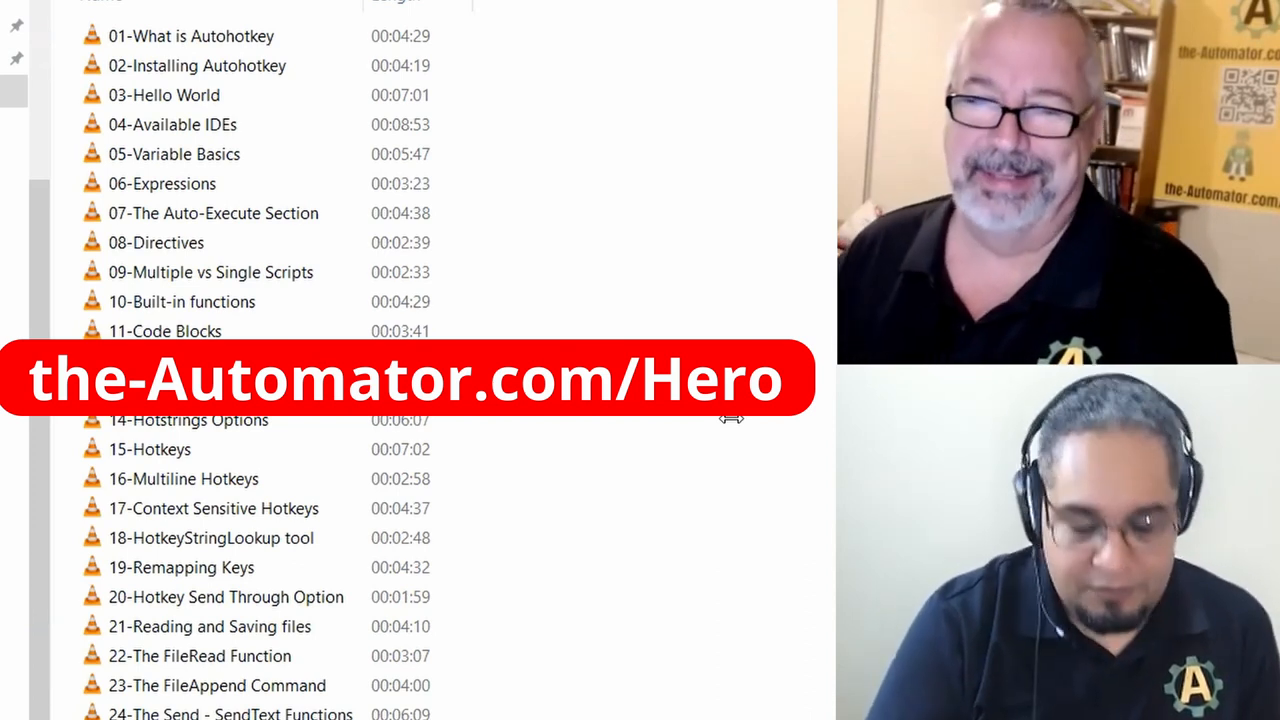
scroll(down, 3)
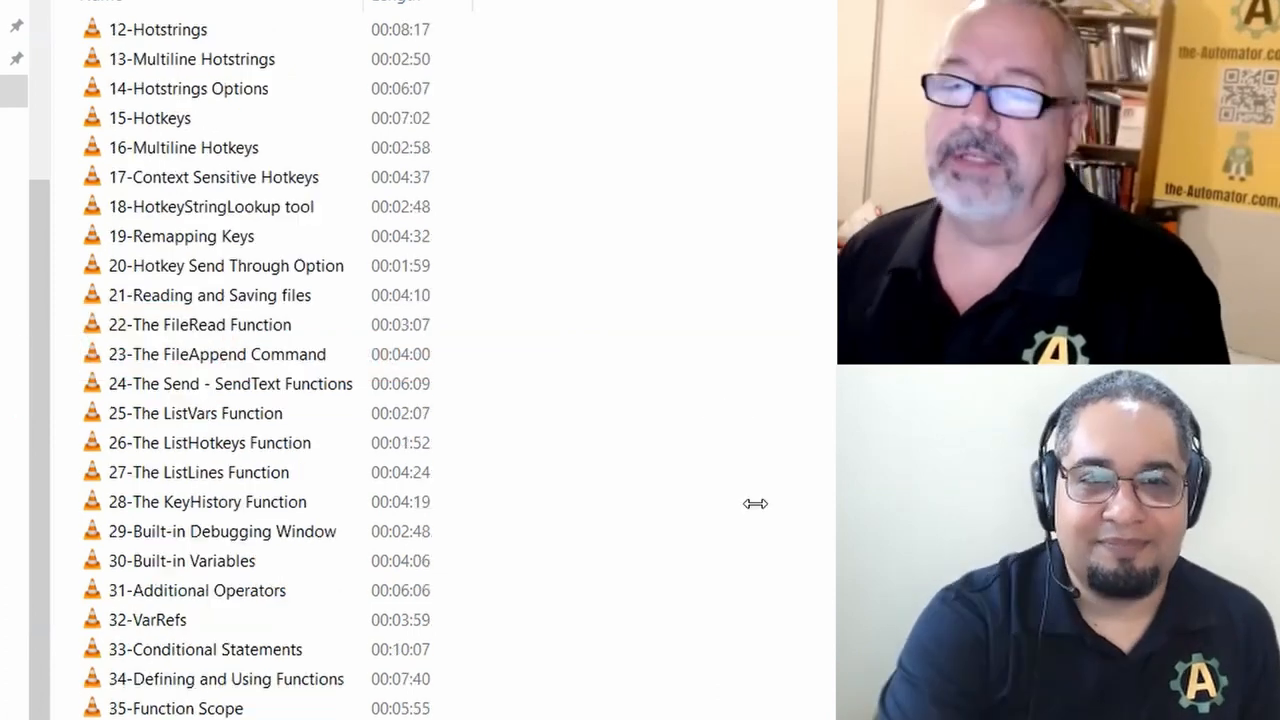
scroll(down, 3)
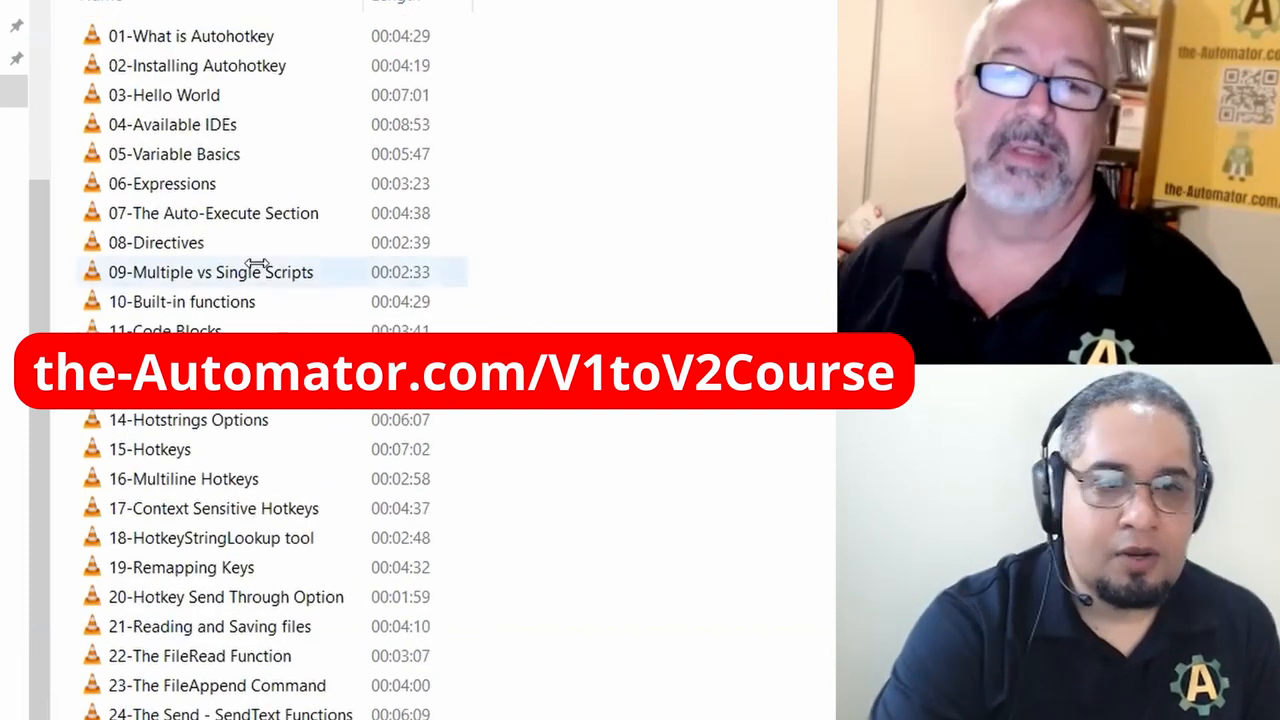
mouse_move(160, 360)
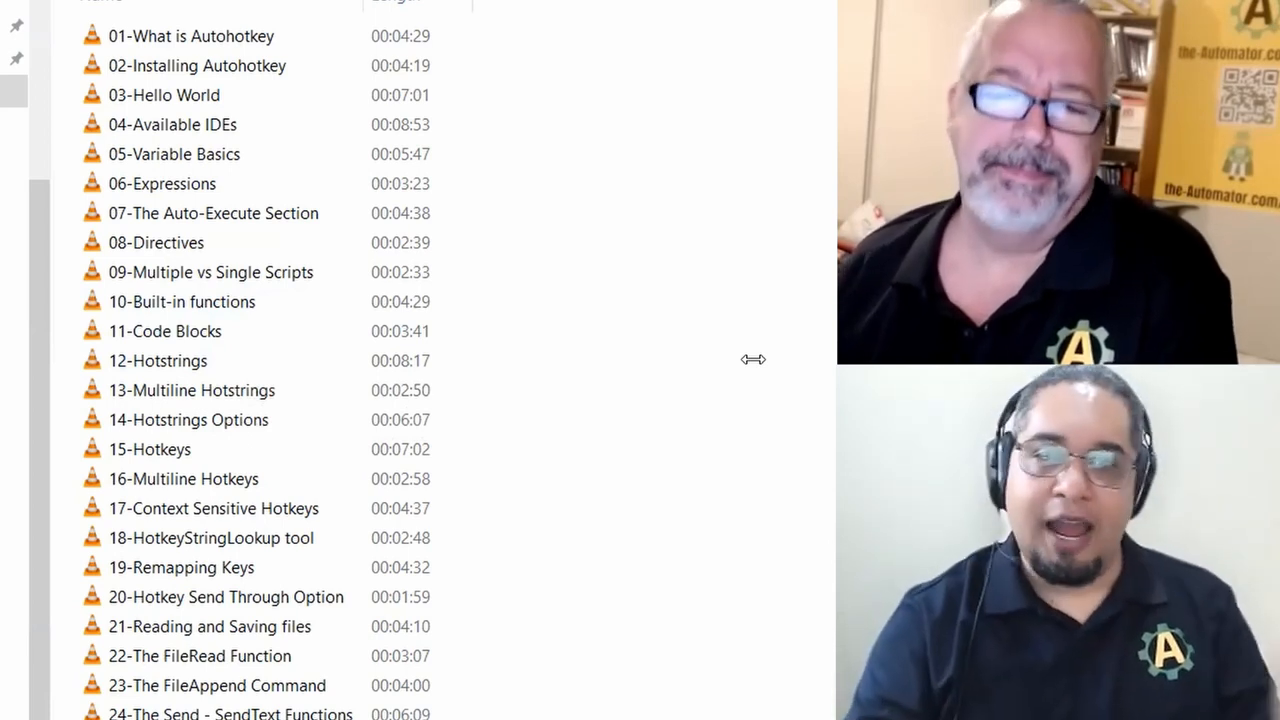
click(156, 360)
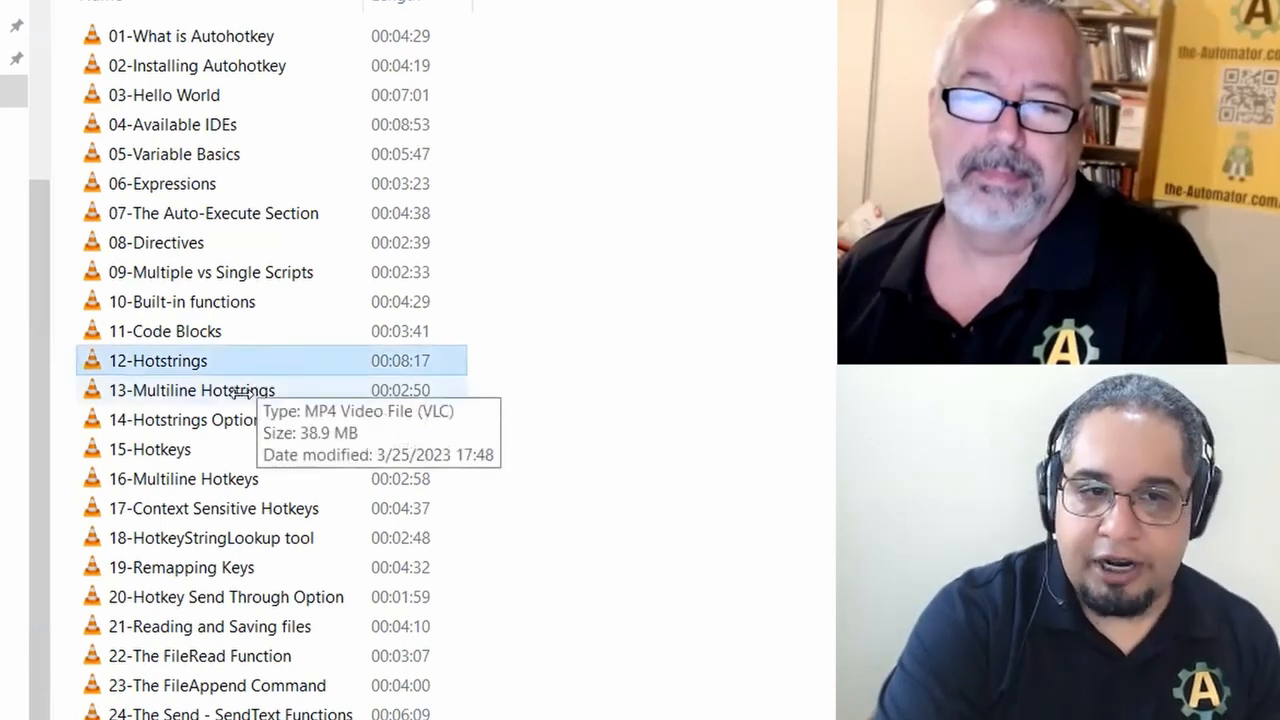
click(188, 420)
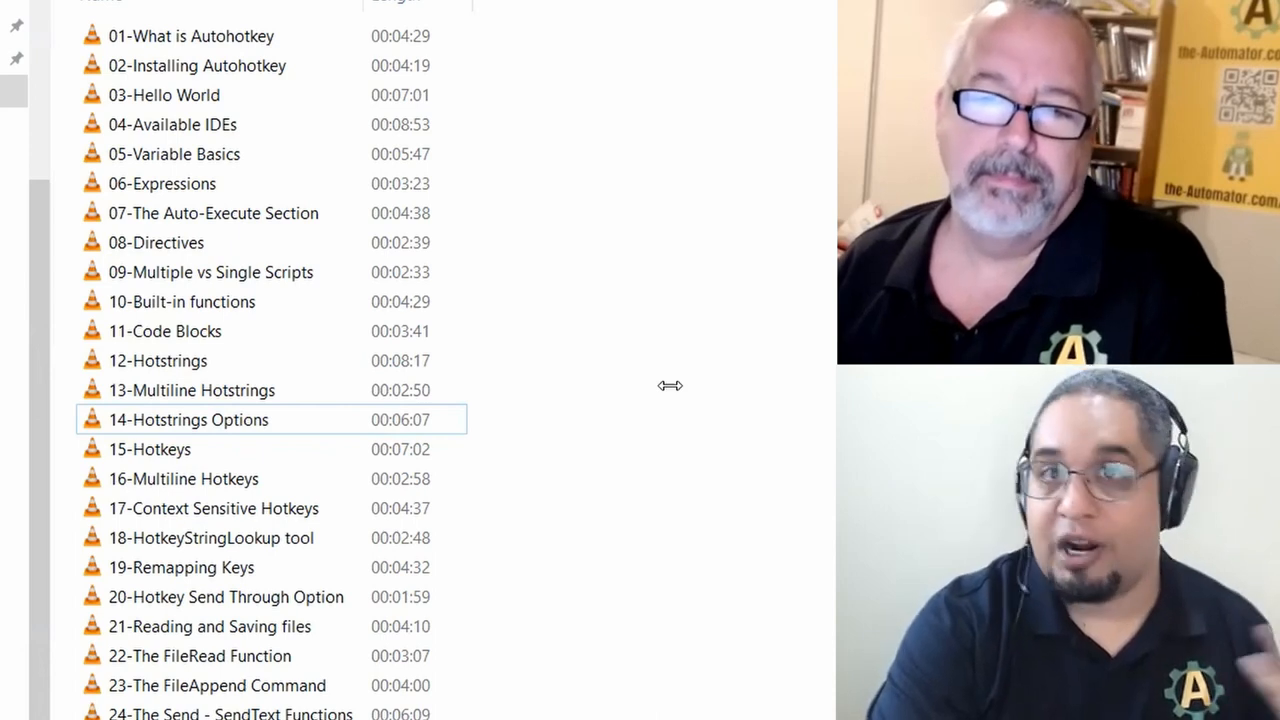
scroll(down, 3)
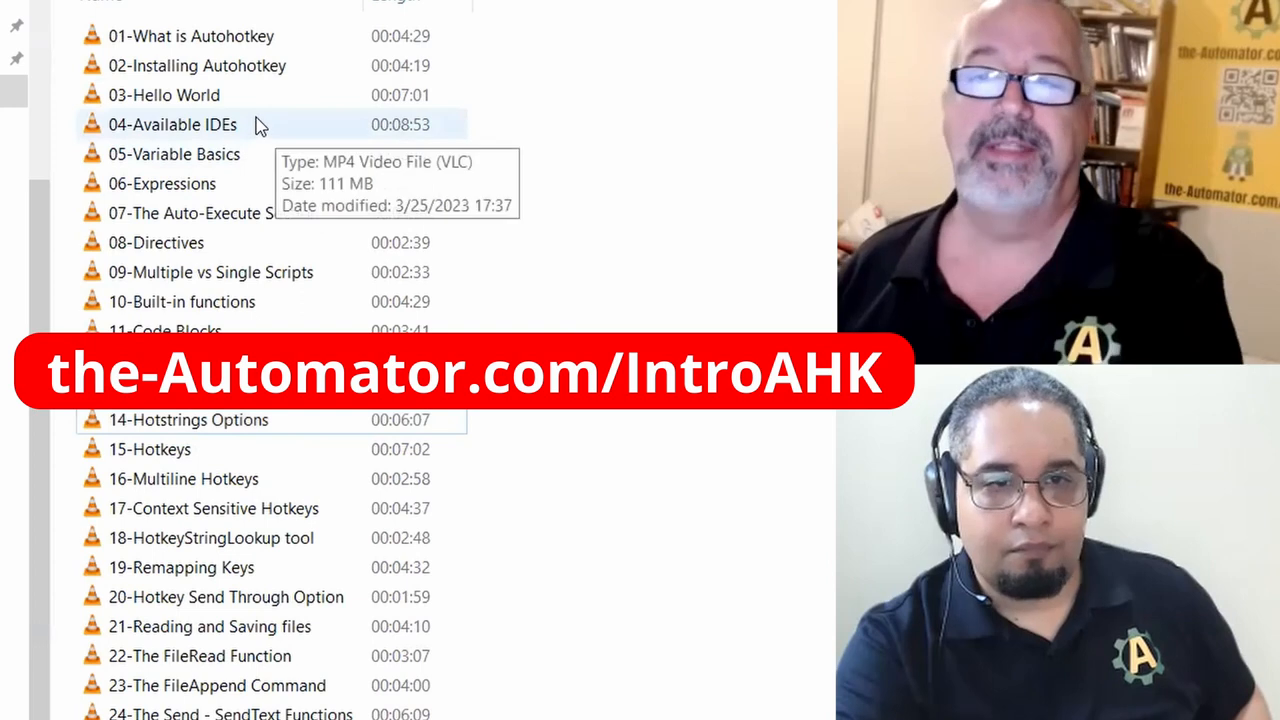
click(172, 124)
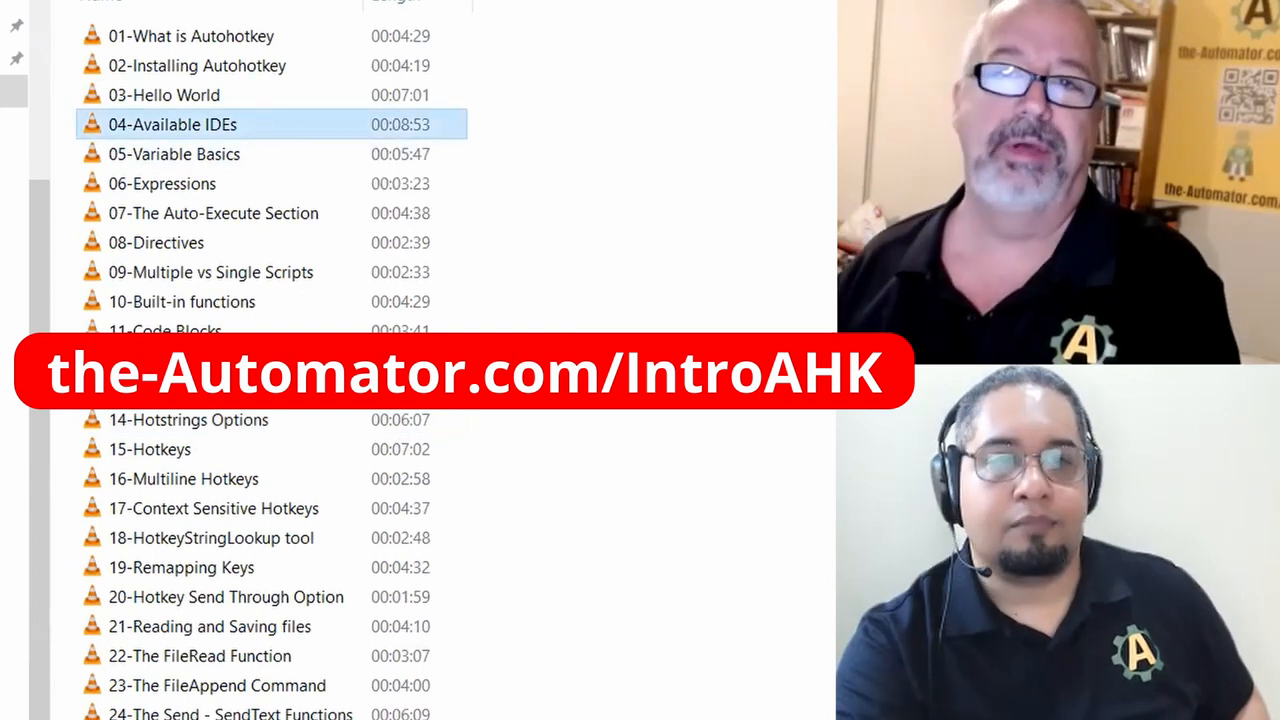